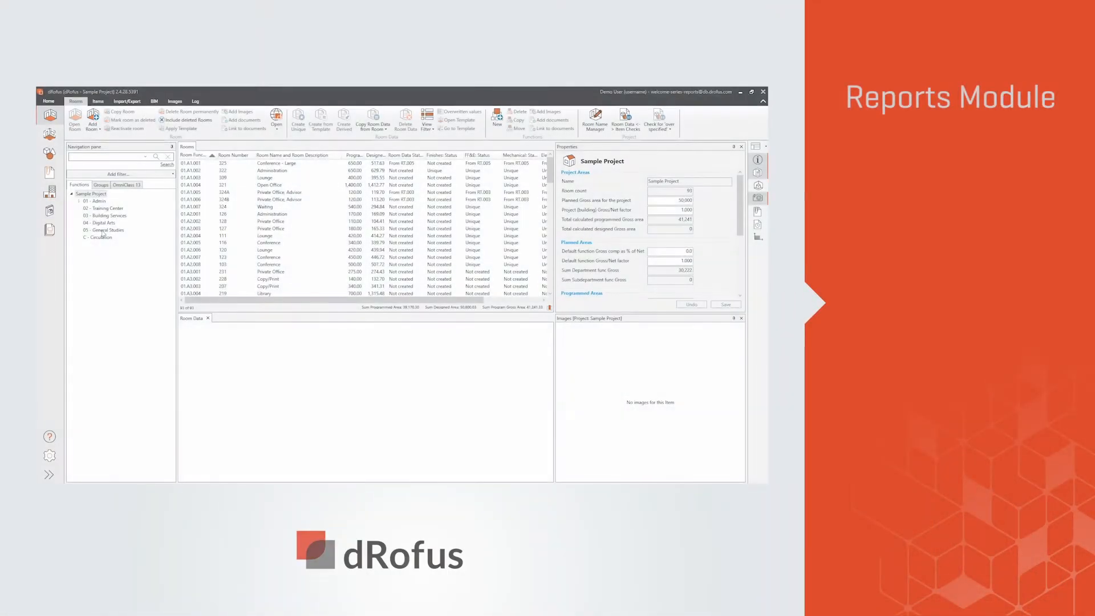
Browse the General Studies rooms' construction requirements, then go to Reports and Exports.
click(106, 229)
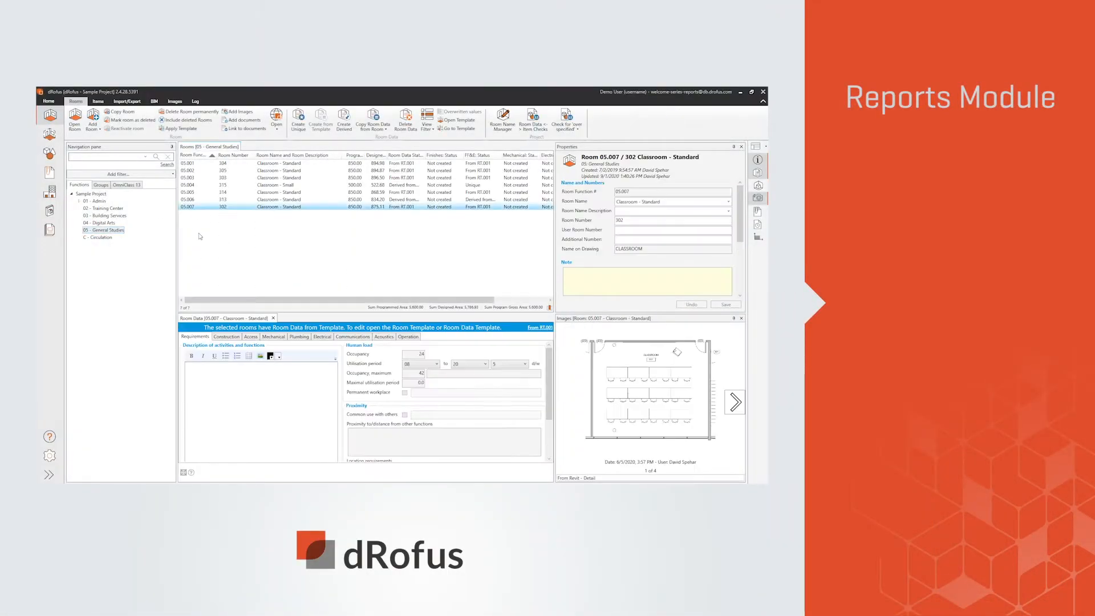
click(226, 336)
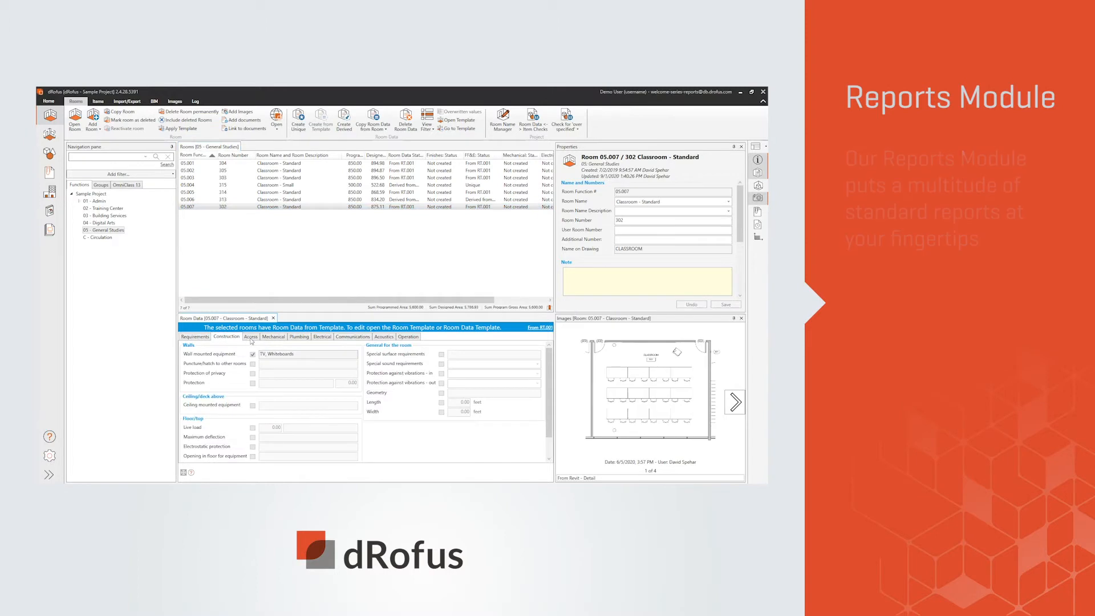
click(49, 229)
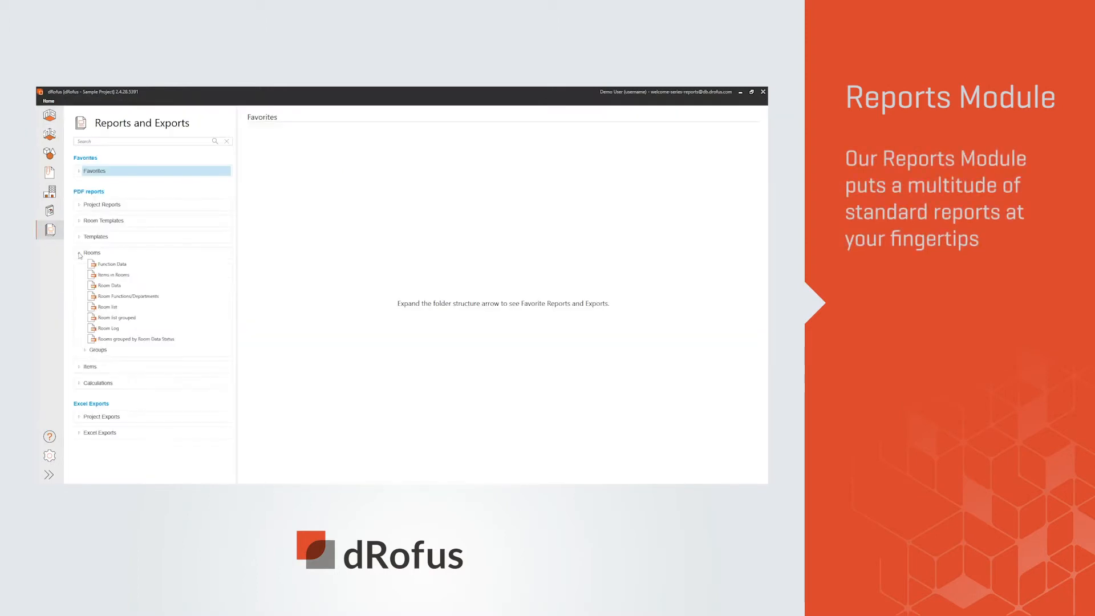
Open the Room Data PDF report and show its title, format, style and image layout options.
click(111, 285)
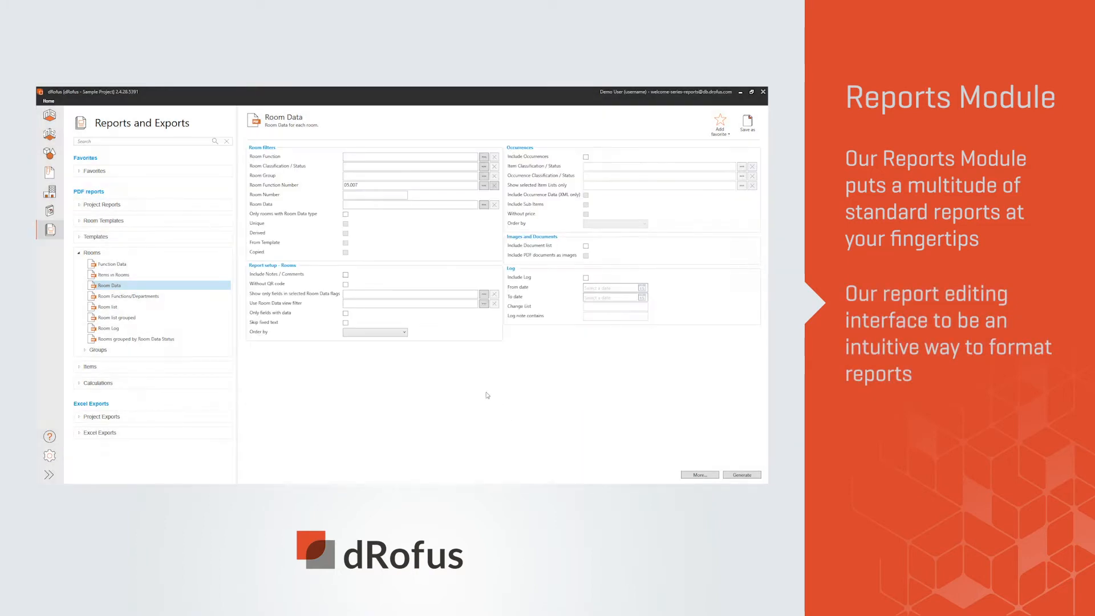
click(741, 475)
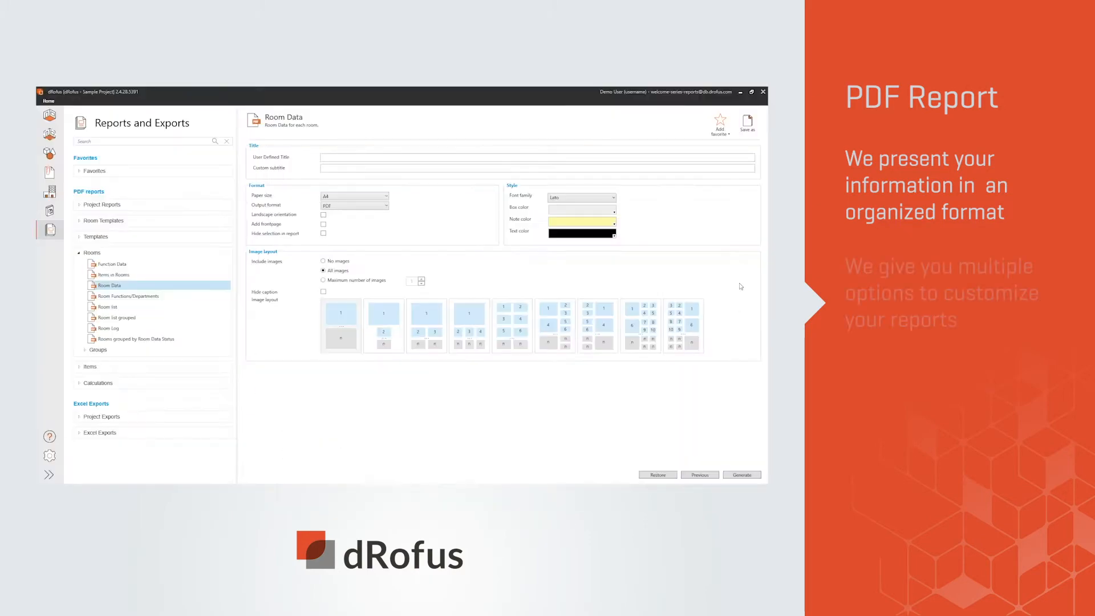
Save a shared copy titled 'Room Data Sheet' in the Project Reports folder.
click(747, 122)
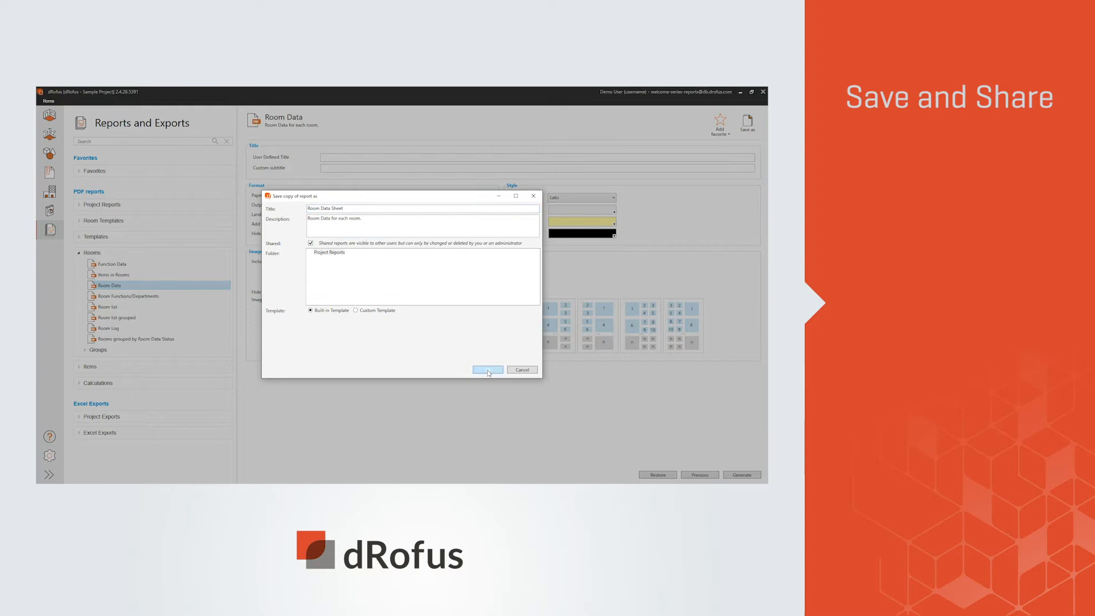
Confirm the shared copy and return to Reports and Exports with Excel Project Exports listed.
click(487, 370)
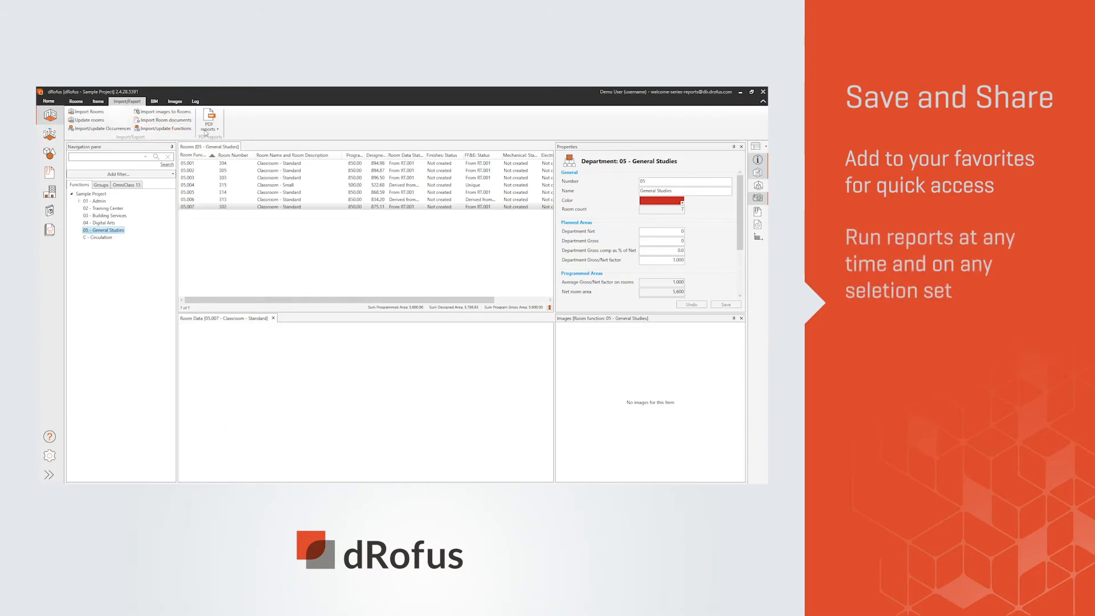
click(208, 120)
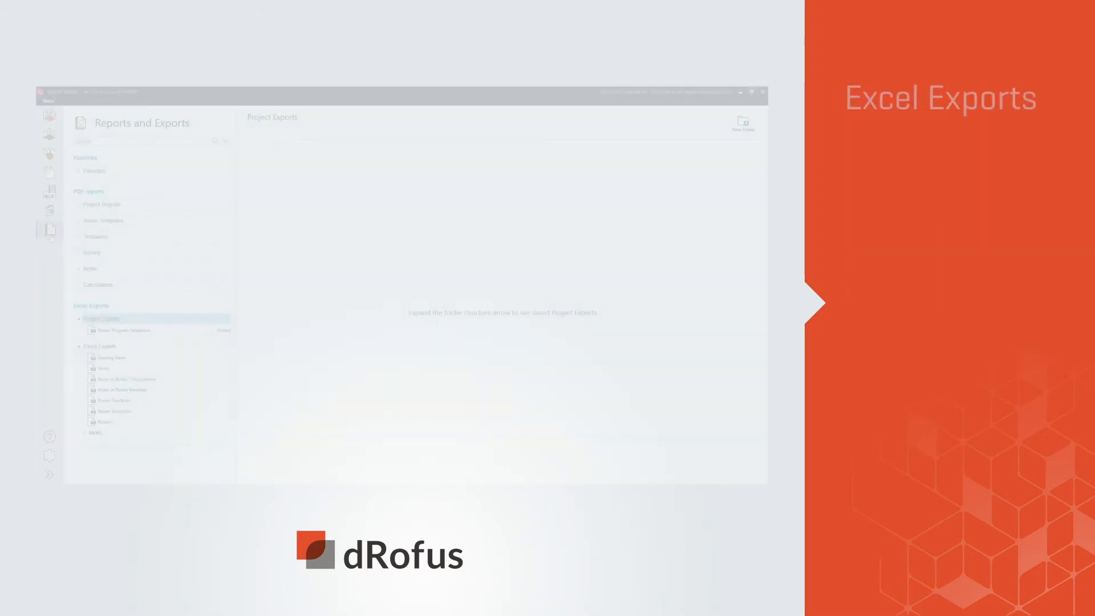
Export Room Program Validation to Excel, filter to General Studies, then view Executive Summary filtered to Admin.
click(122, 330)
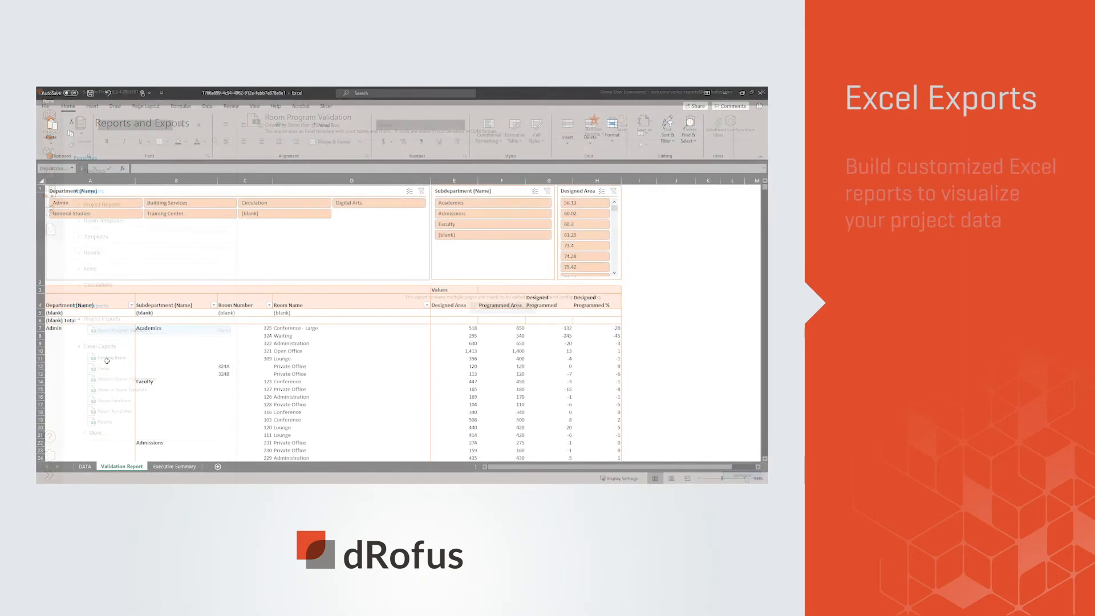
click(188, 214)
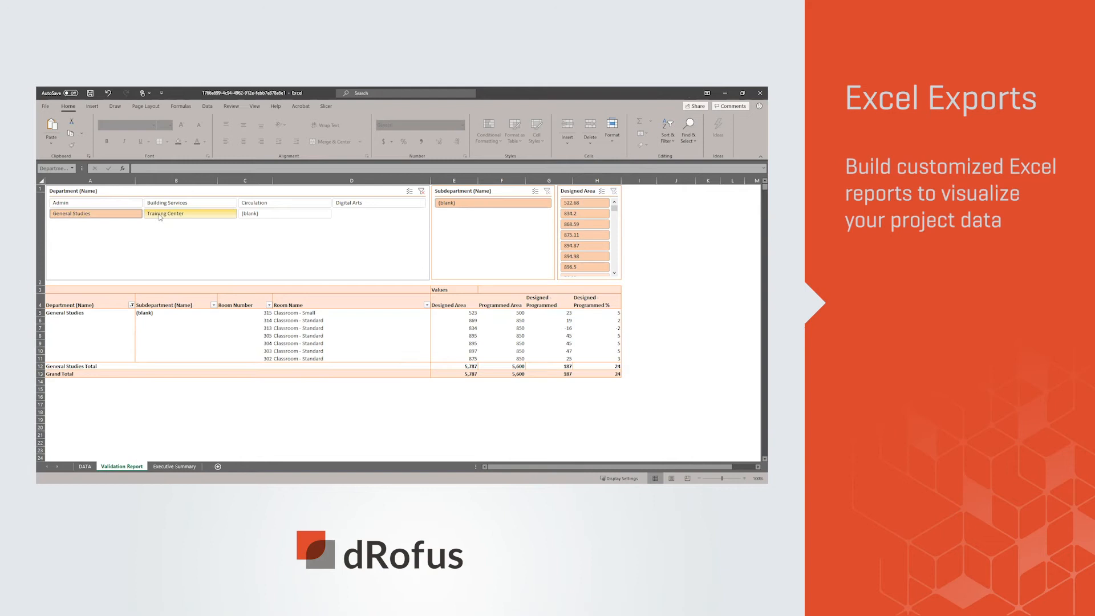
click(174, 465)
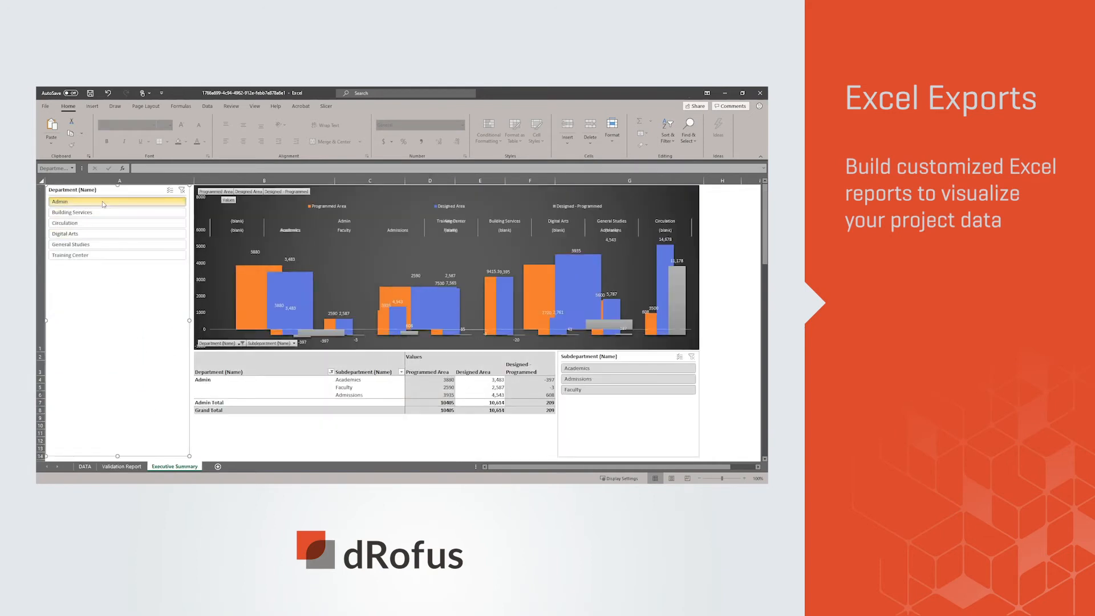
click(71, 244)
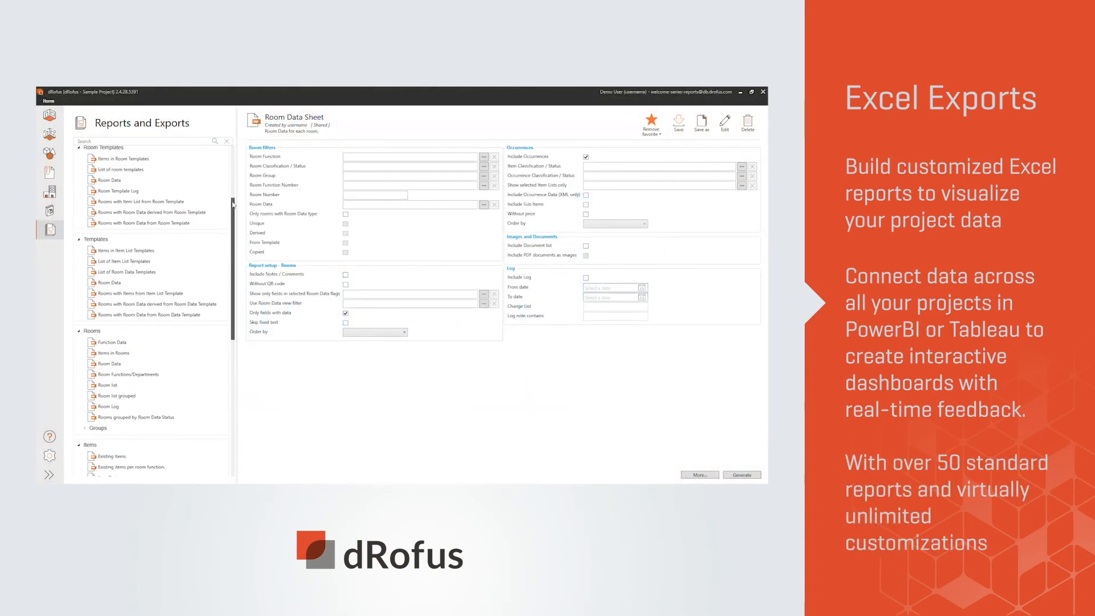
scroll(down, 3)
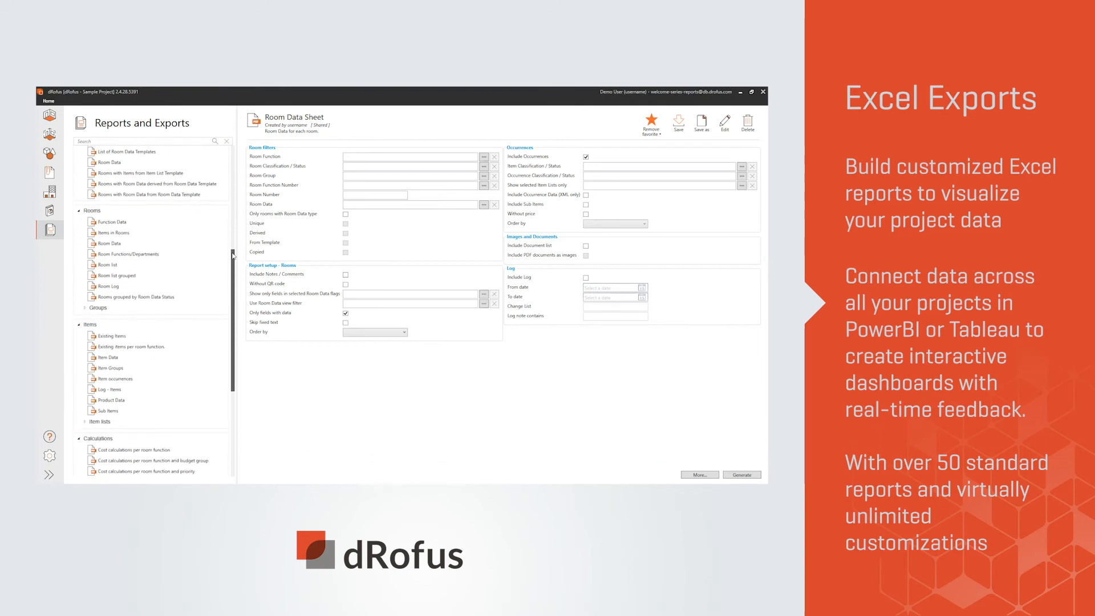
scroll(down, 3)
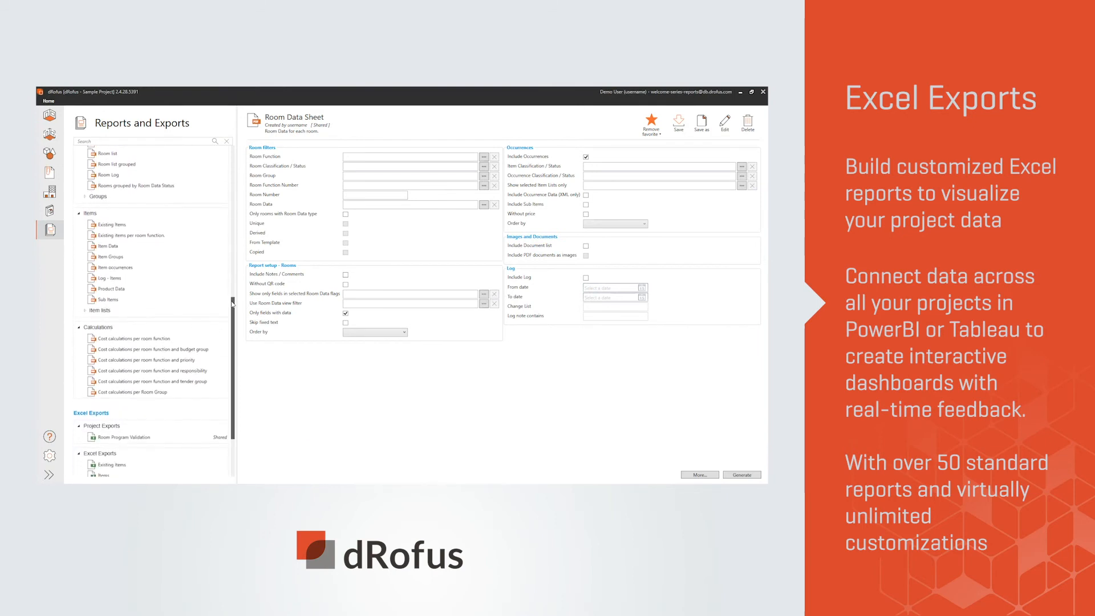